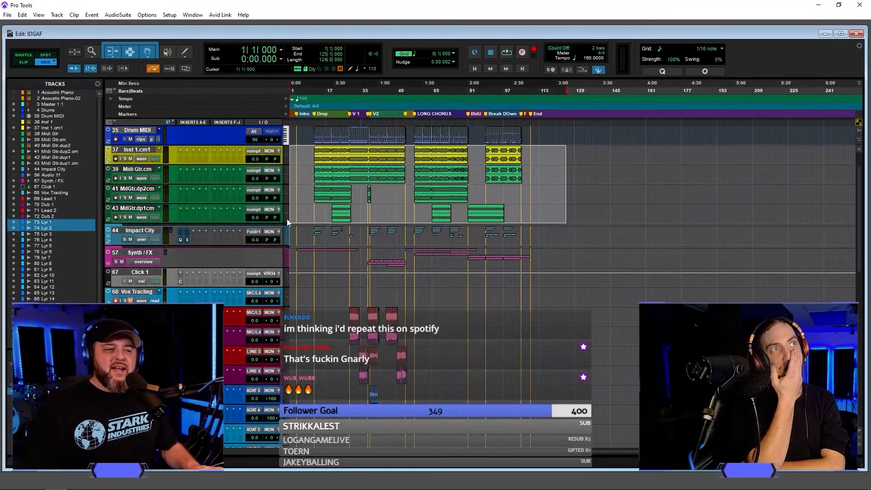
Scroll the Edit window down to the Lead 1 and Dub 1 vocal tracks
scroll("down", 3)
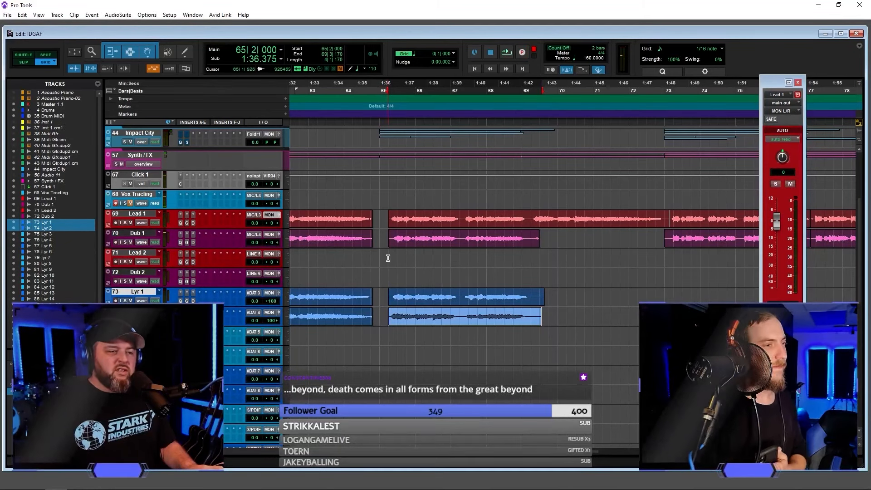
Record a vocal tracing take on the Vox Tracing track, then stop recording
left_click(505, 51)
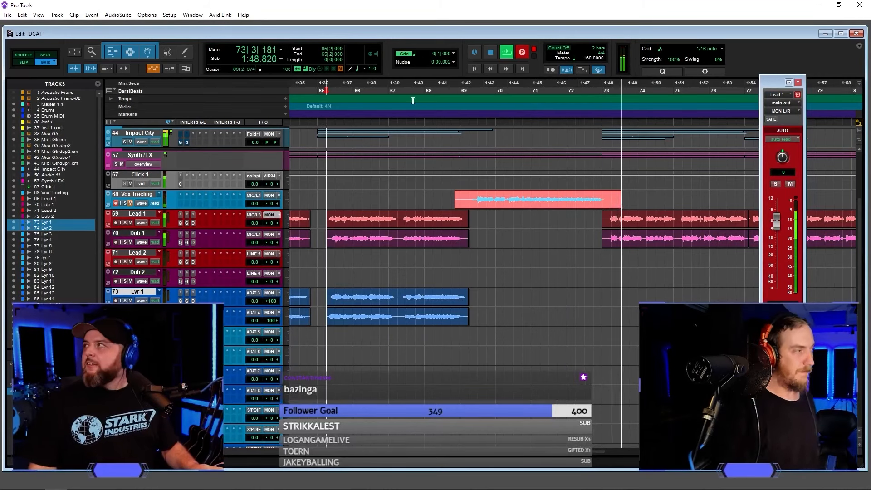
left_click(534, 198)
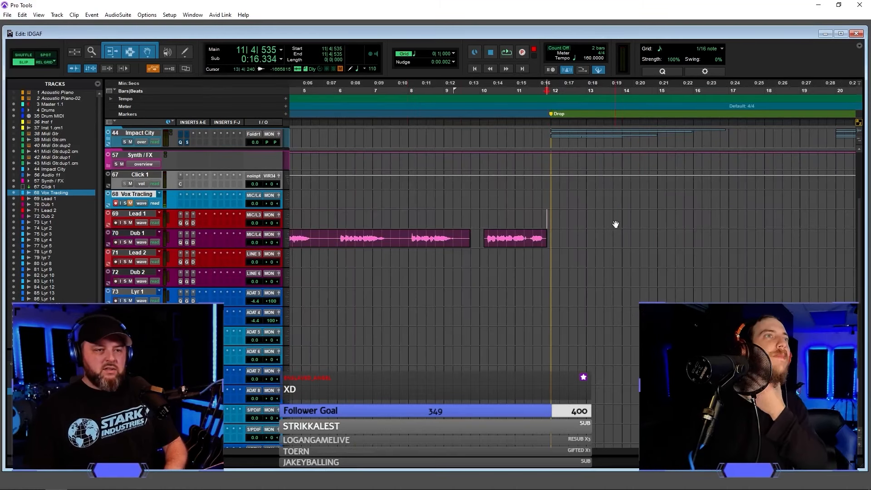
left_click(407, 124)
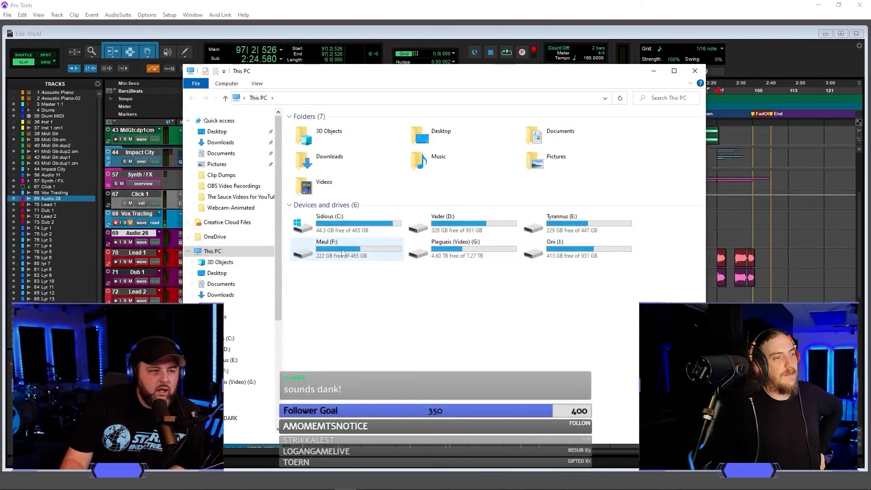
Browse Maul (F:) > CHAT > THE DARK AGES and pause the playing rough bounce
double_click(326, 248)
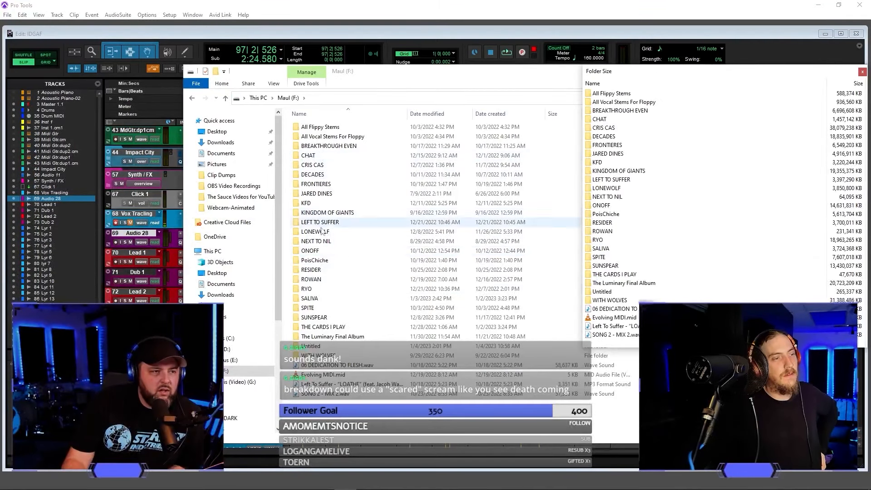
double_click(308, 155)
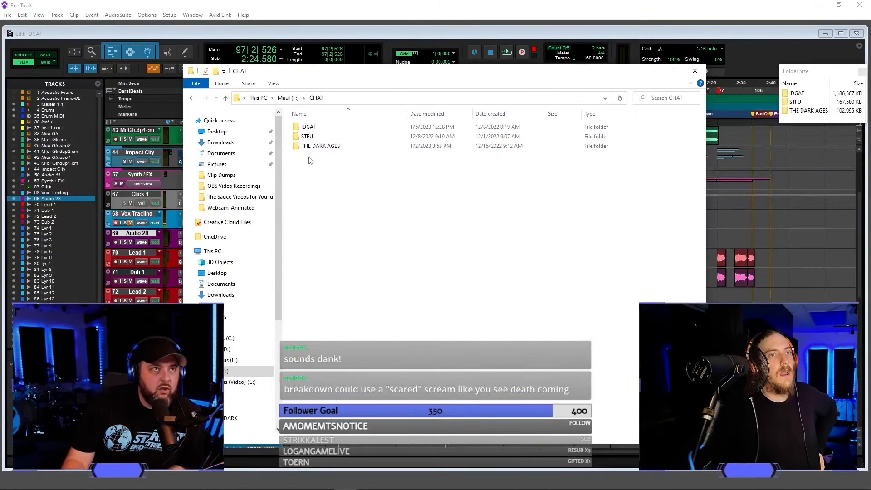
double_click(306, 137)
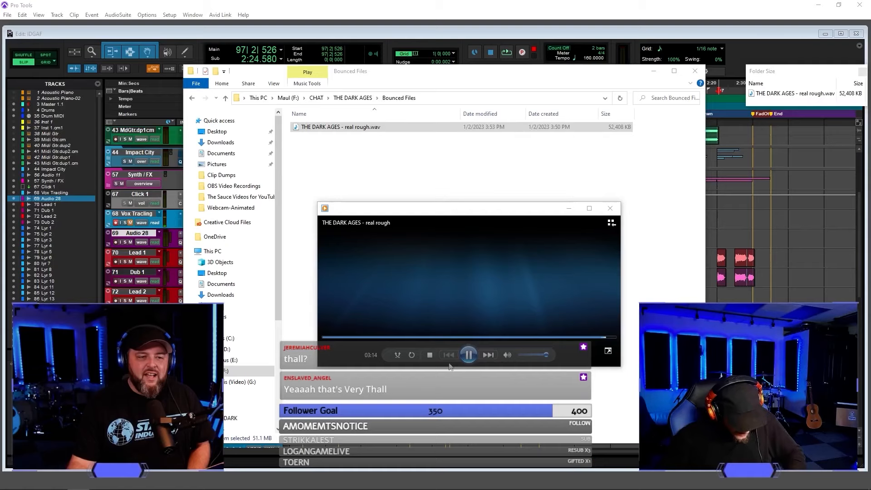
left_click(468, 354)
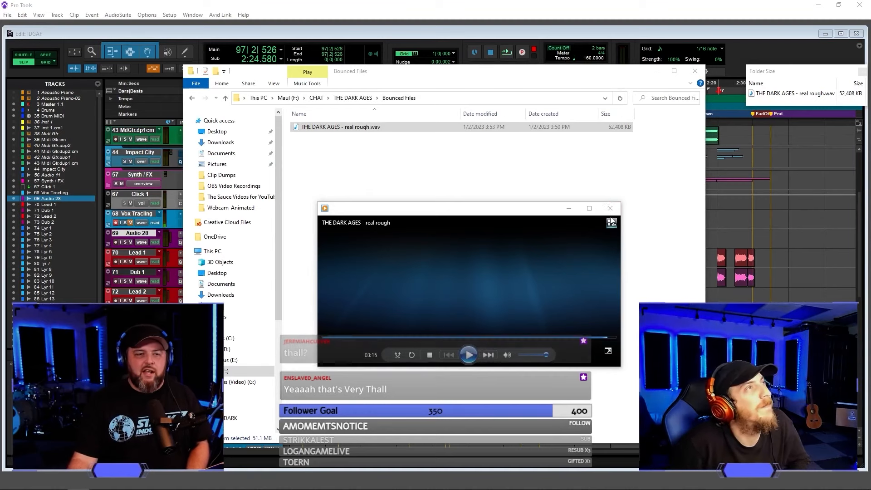